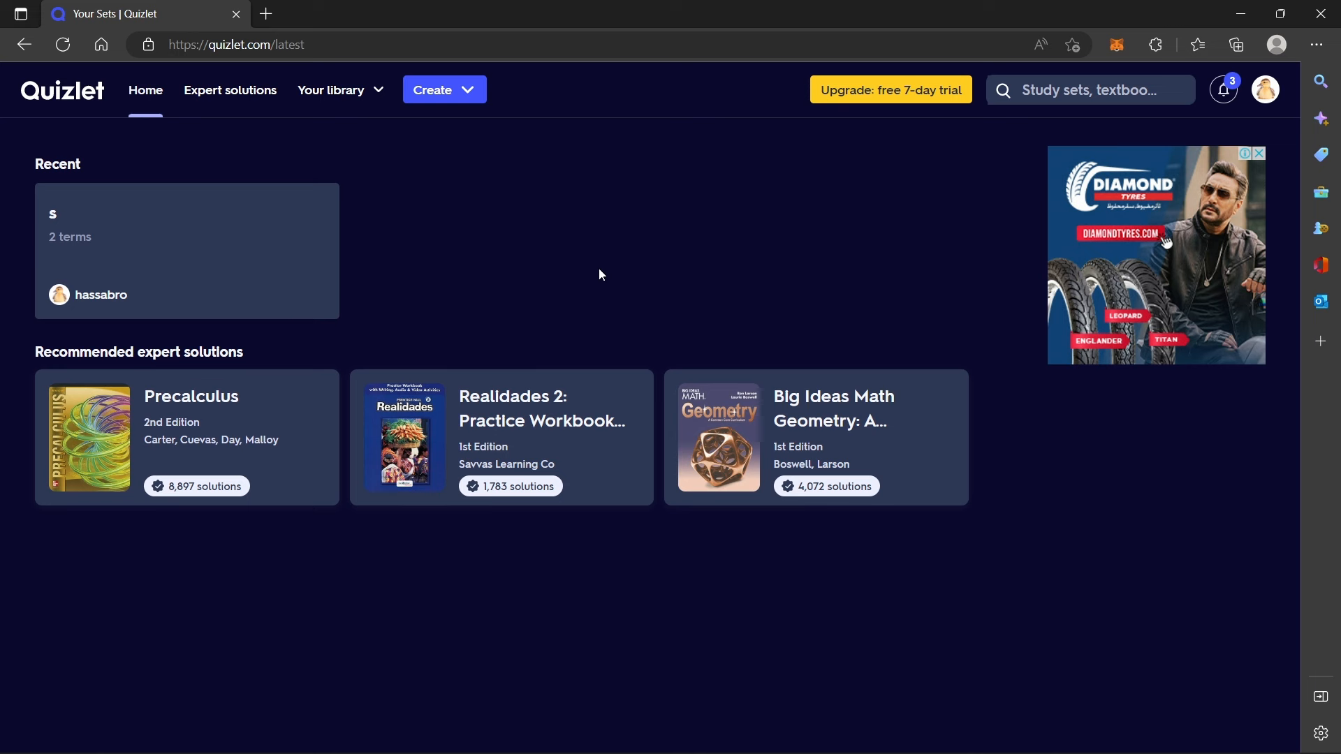
mouse_move(442, 254)
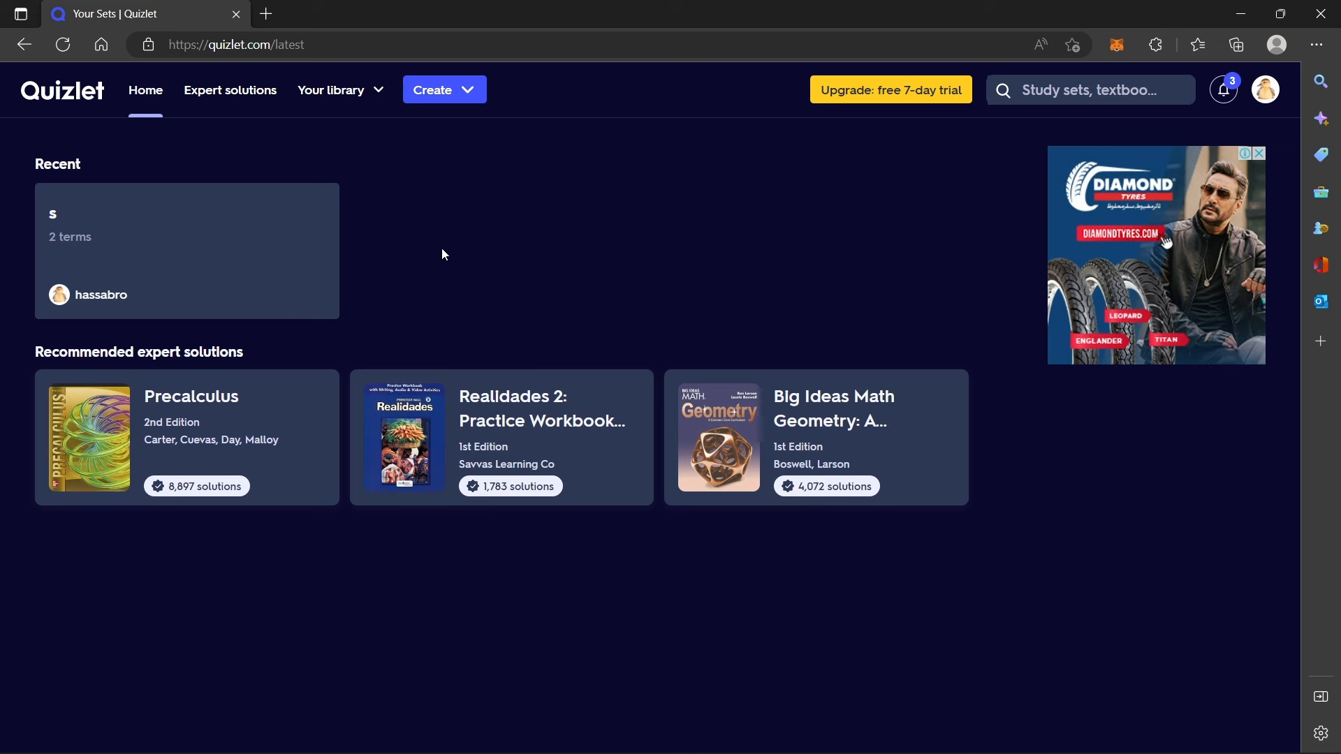
Open the Your library list of study sets.
click(333, 90)
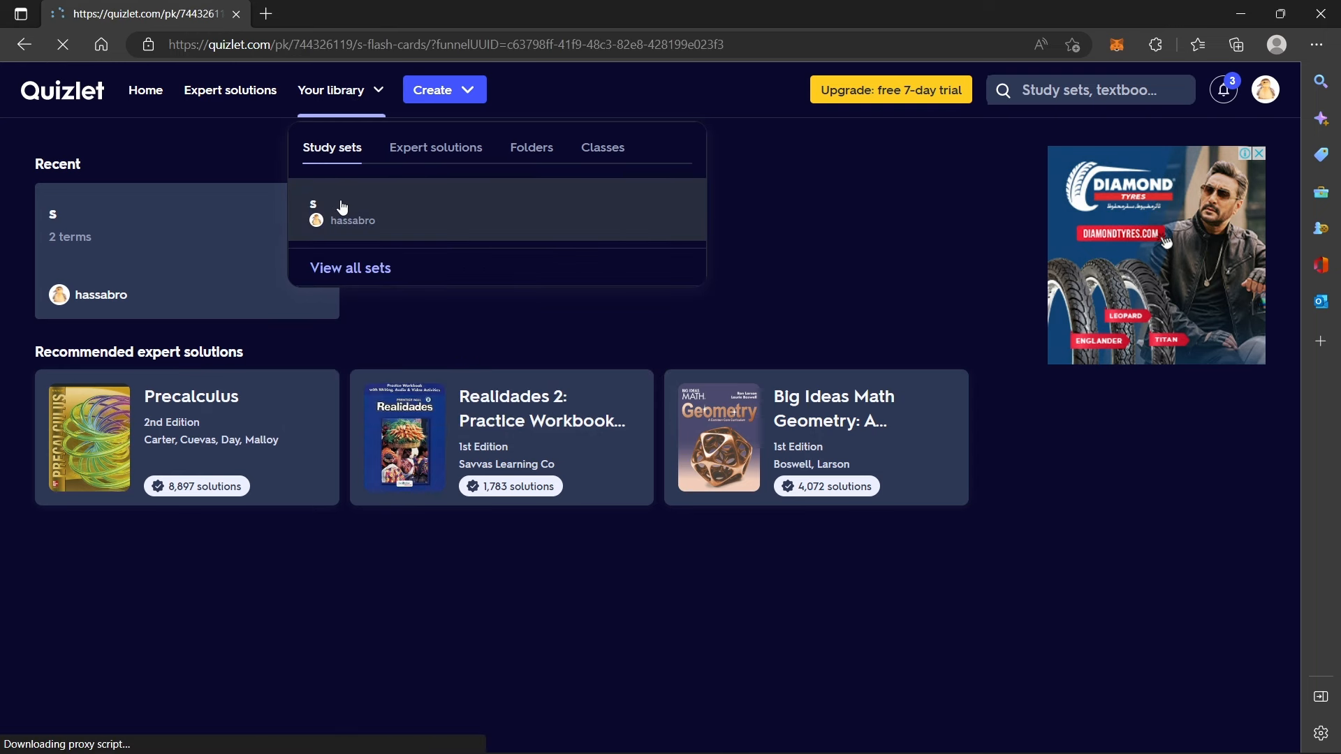
Open set 's', start a Test, and in Options switch Written to Multiple choice.
click(352, 212)
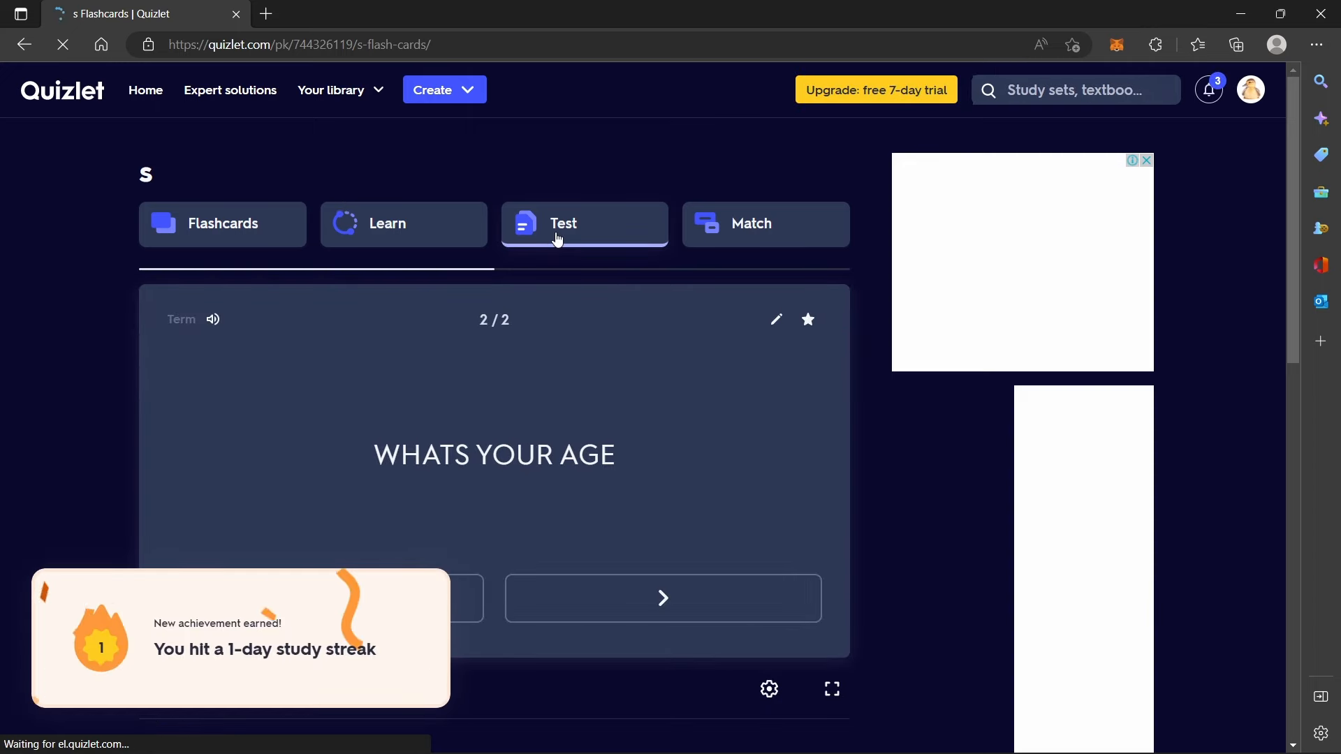
click(584, 224)
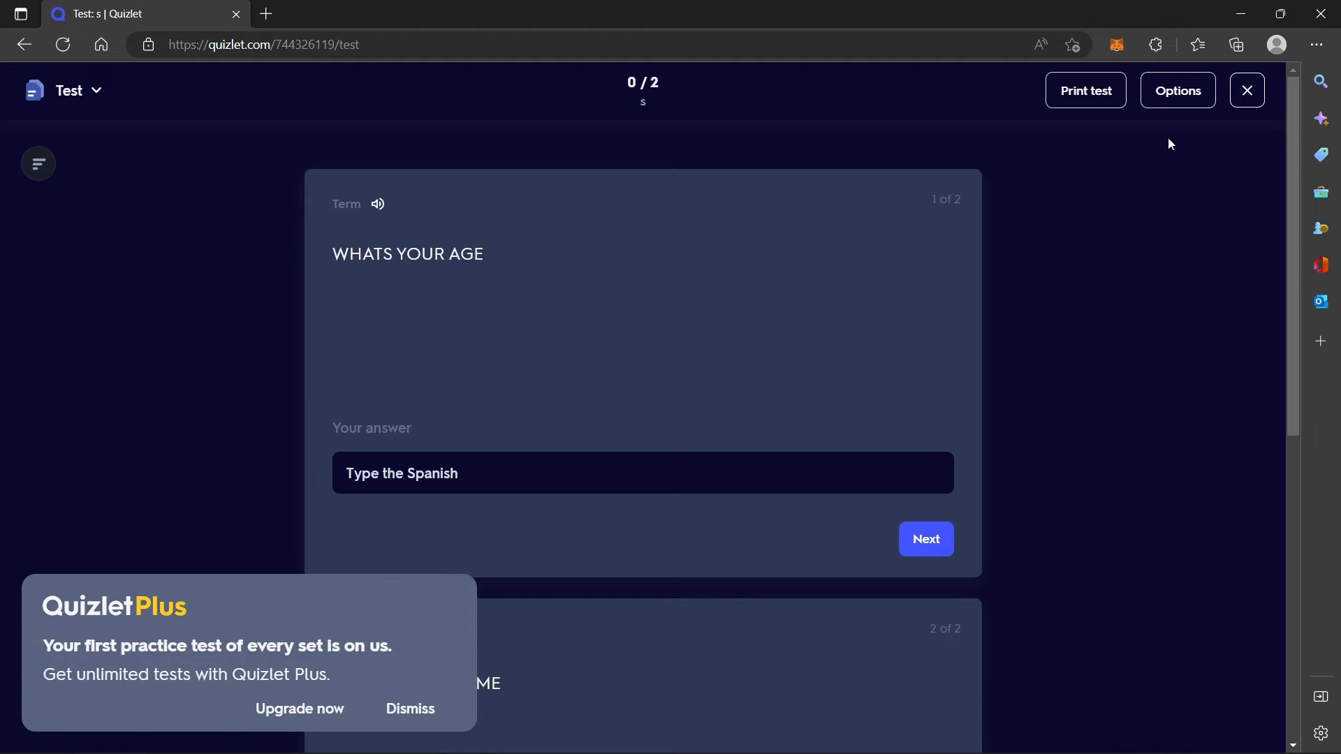
click(1177, 91)
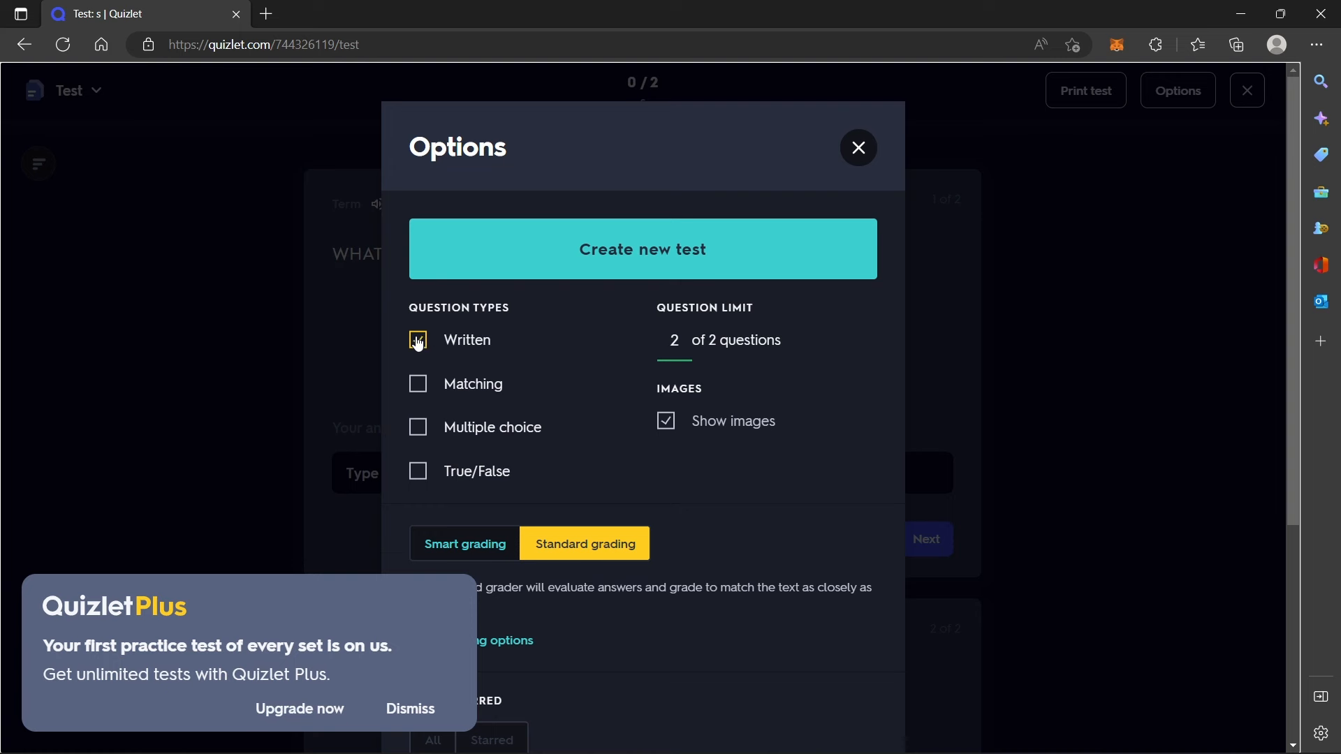
click(418, 427)
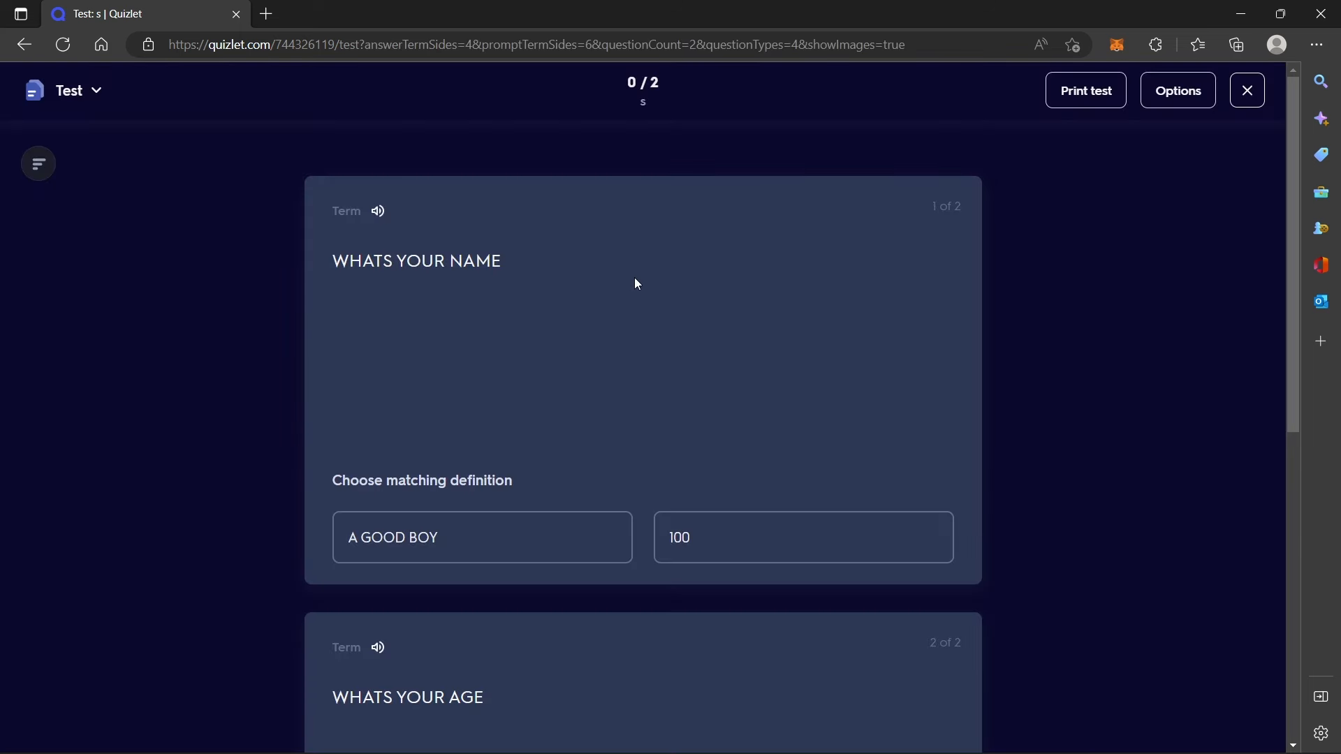
mouse_move(426, 469)
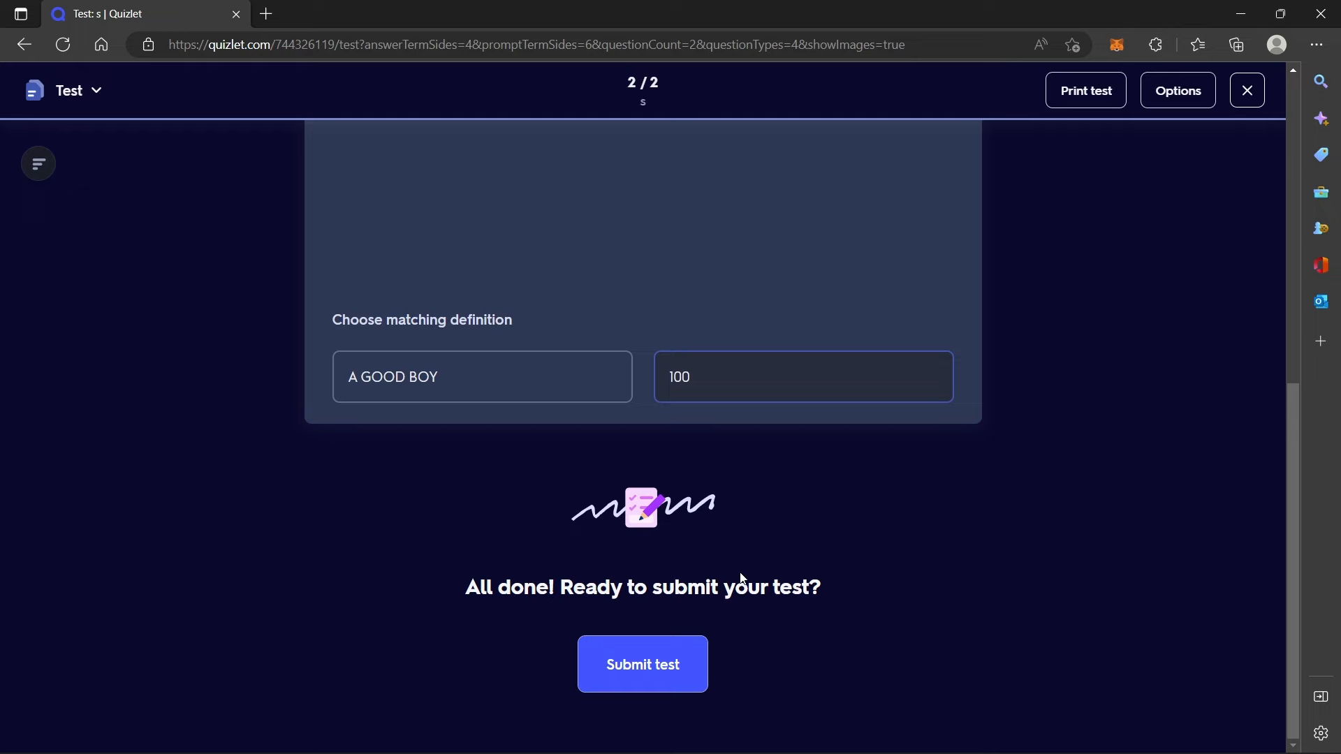
Submit the answered two-question test for grading.
click(643, 665)
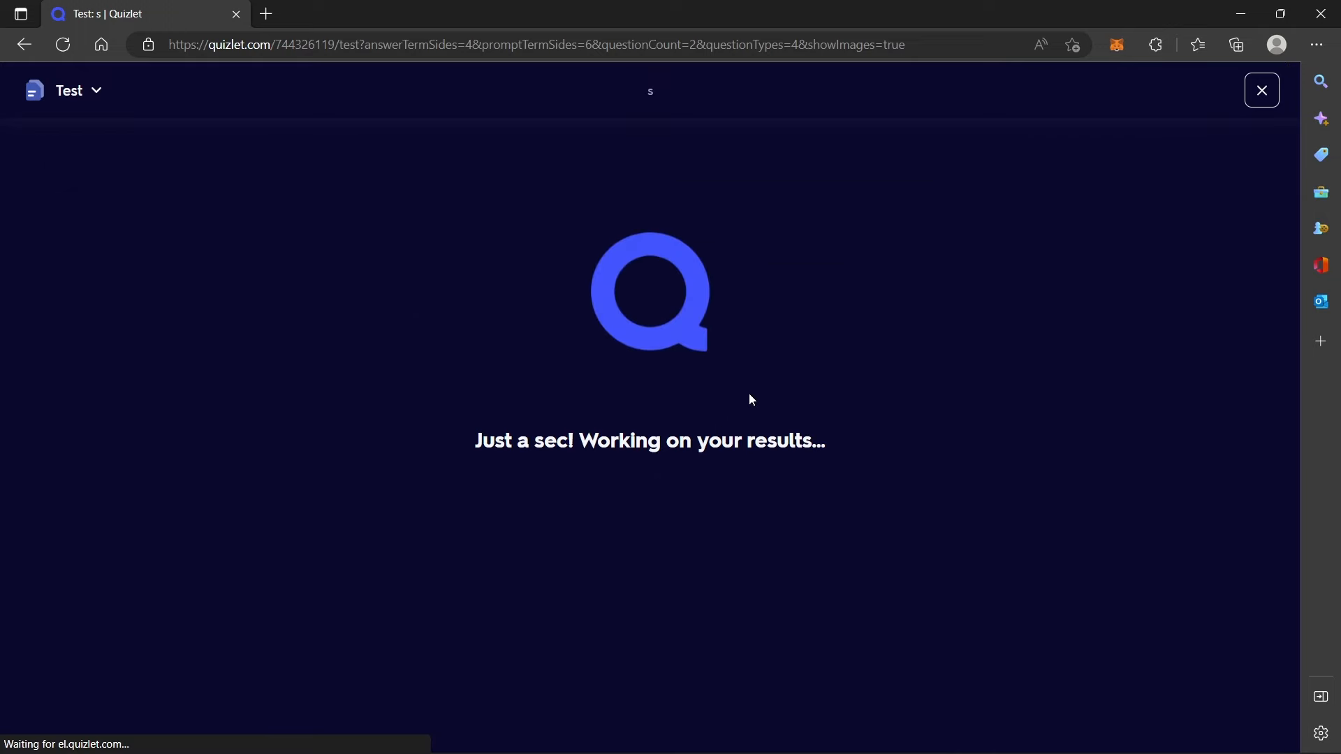